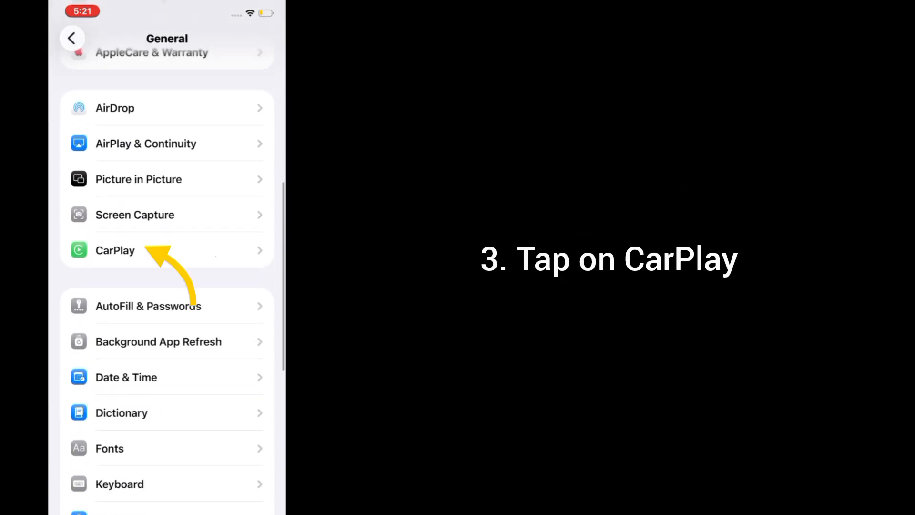
# Step: Go to the CarPlay page under General to review connected cars
pyautogui.click(115, 250)
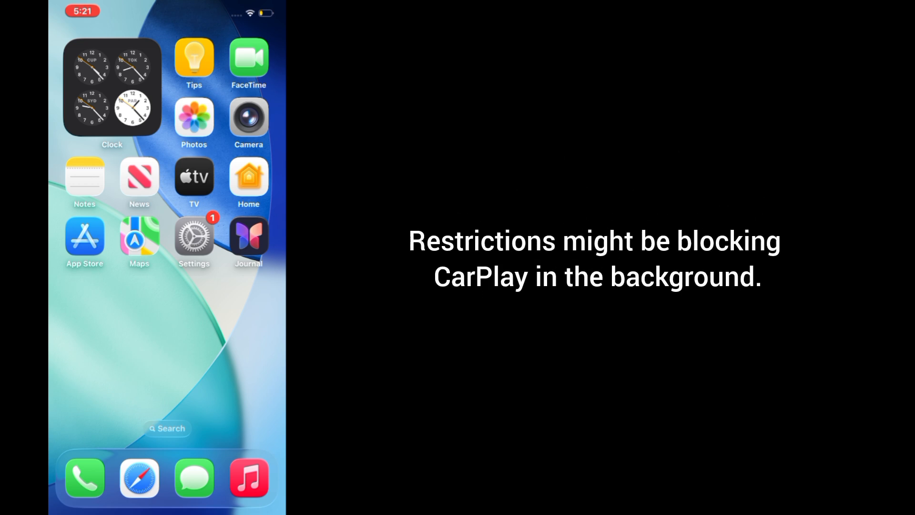
# Step: Launch Settings from the home screen to begin the restrictions check
pyautogui.click(193, 238)
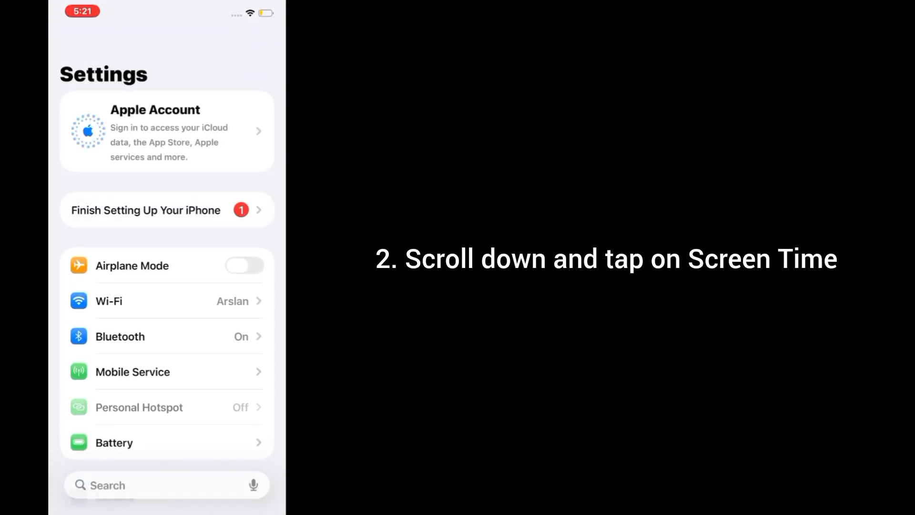
# Step: Reach Allowed Apps & Features via Screen Time > Content & Privacy Restrictions
pyautogui.scroll(-3)
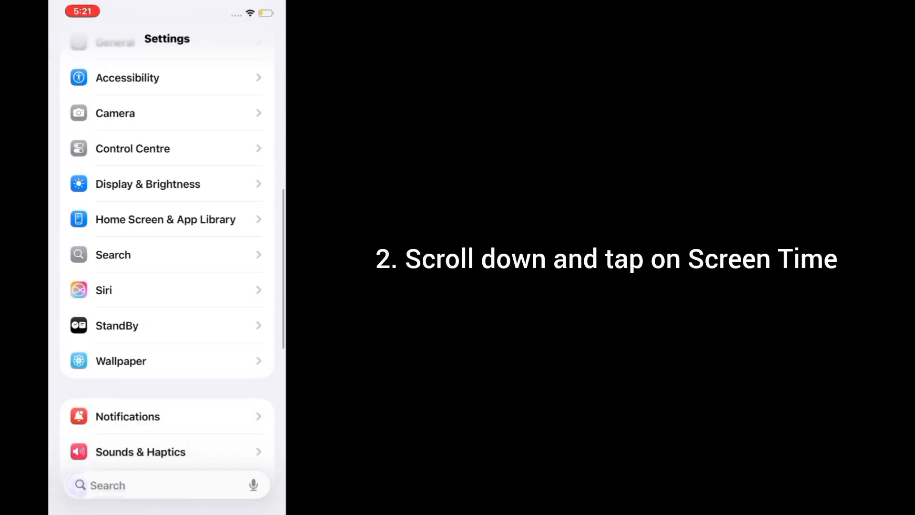
pyautogui.scroll(-3)
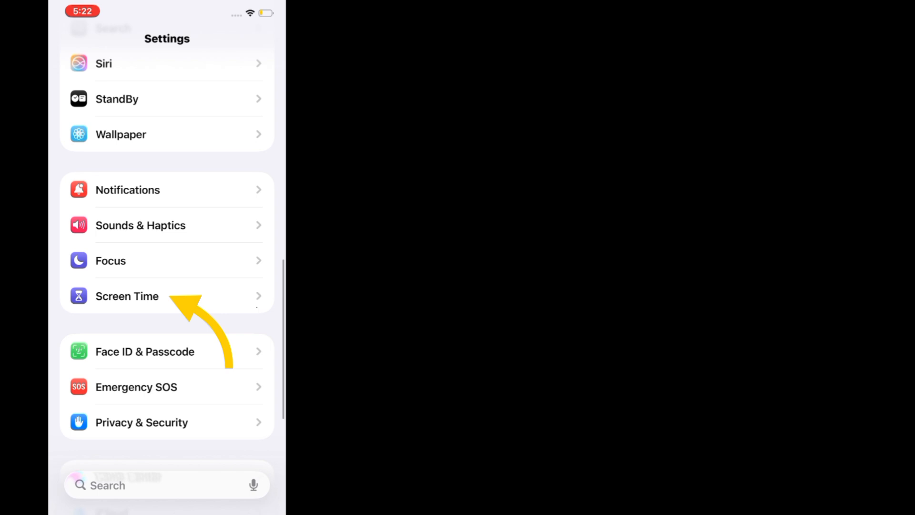
pyautogui.click(127, 295)
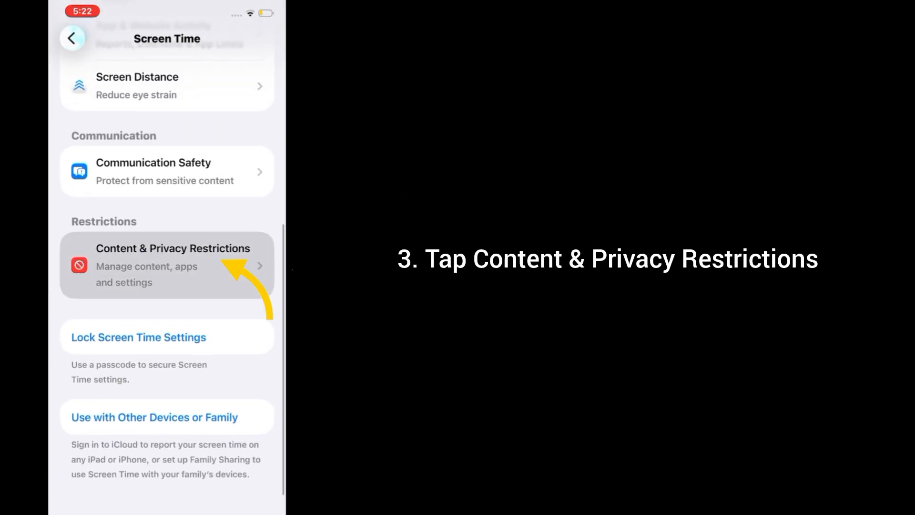
pyautogui.click(173, 265)
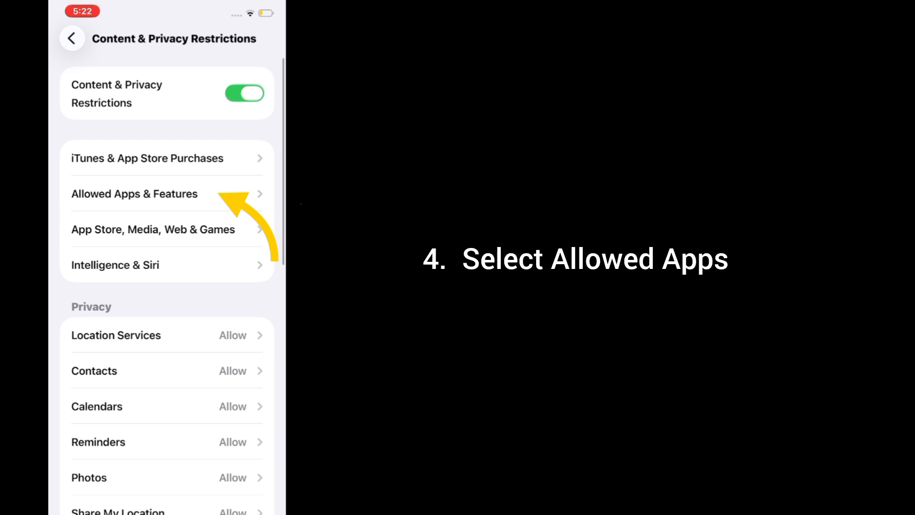
pyautogui.click(134, 194)
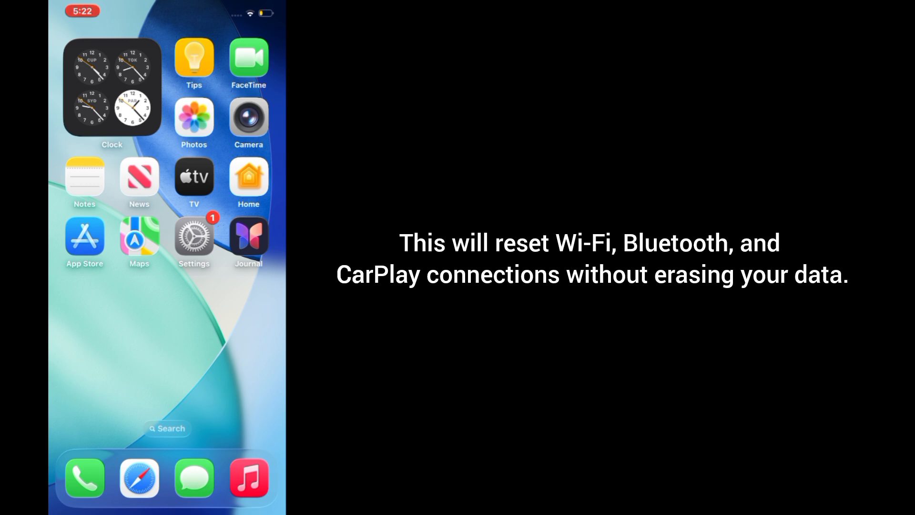
# Step: Launch Settings again from the home screen for the network reset
pyautogui.click(194, 236)
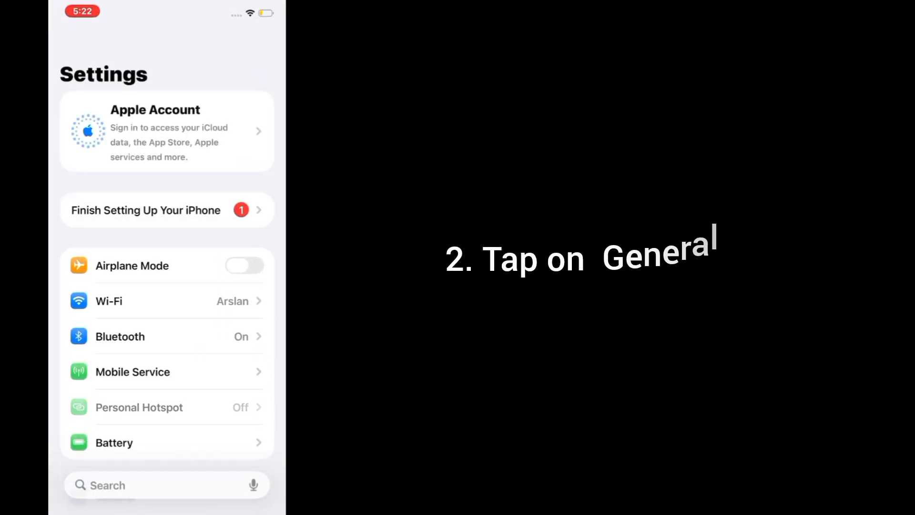
# Step: Under General, go to Transfer or Reset iPhone and choose Reset Network Settings
pyautogui.scroll(-3)
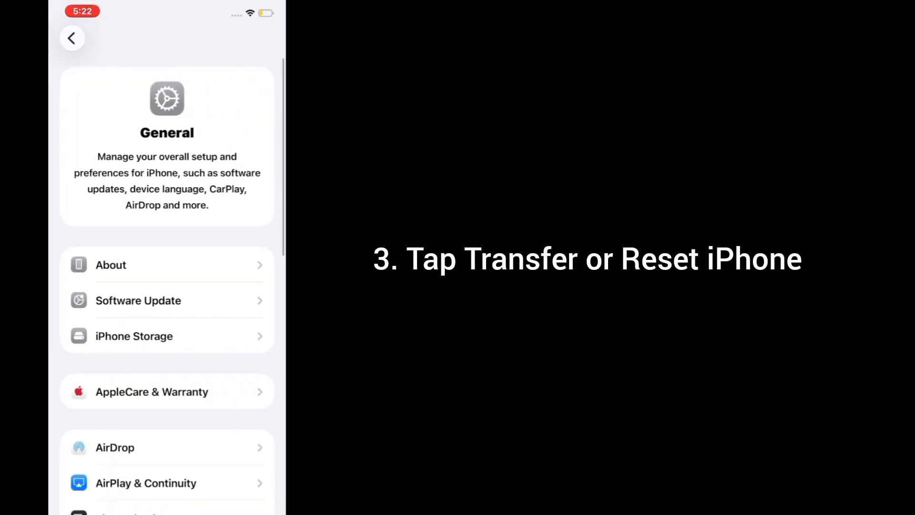
pyautogui.scroll(-3)
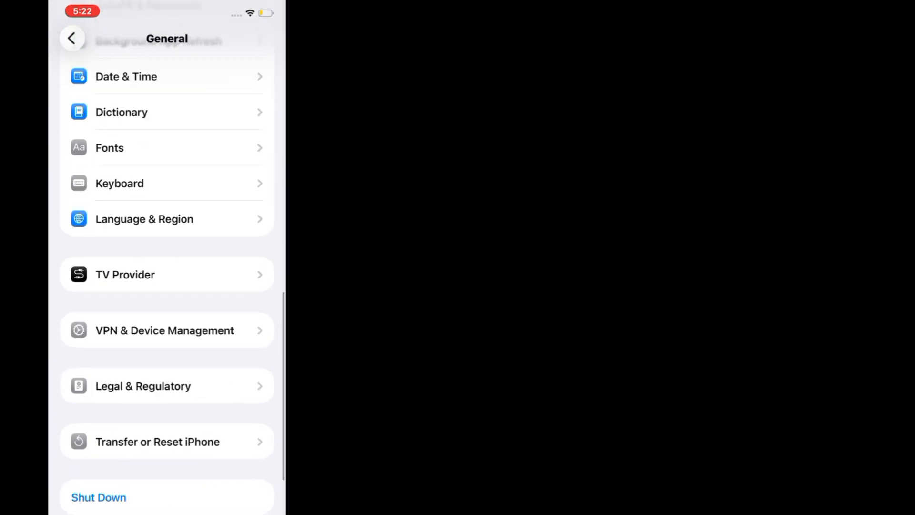
pyautogui.click(157, 441)
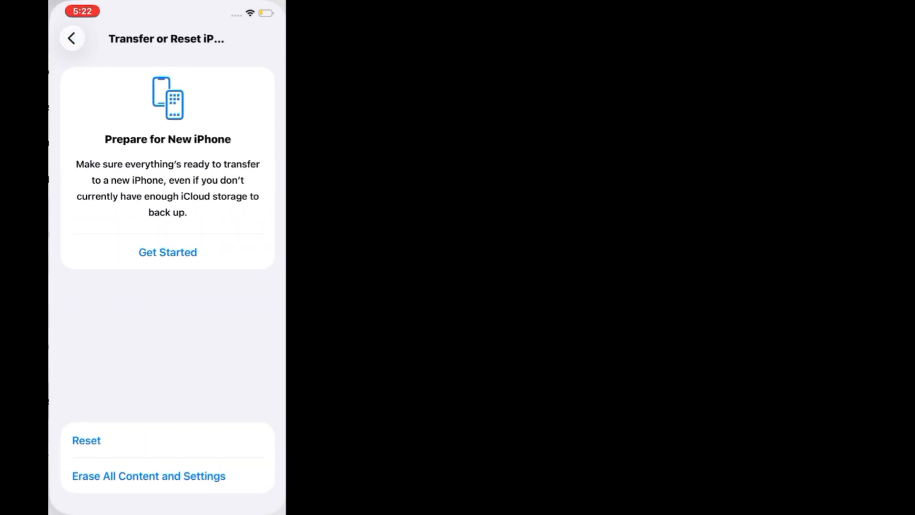
pyautogui.click(85, 441)
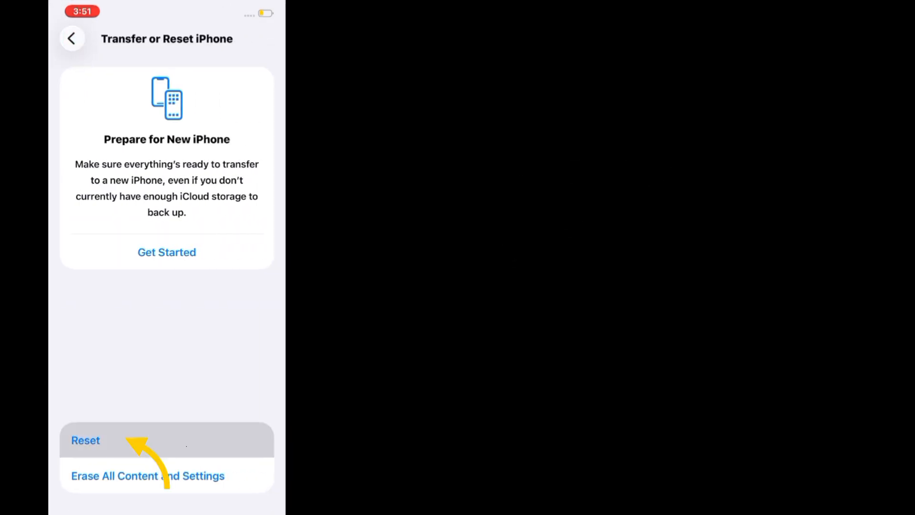
pyautogui.click(84, 440)
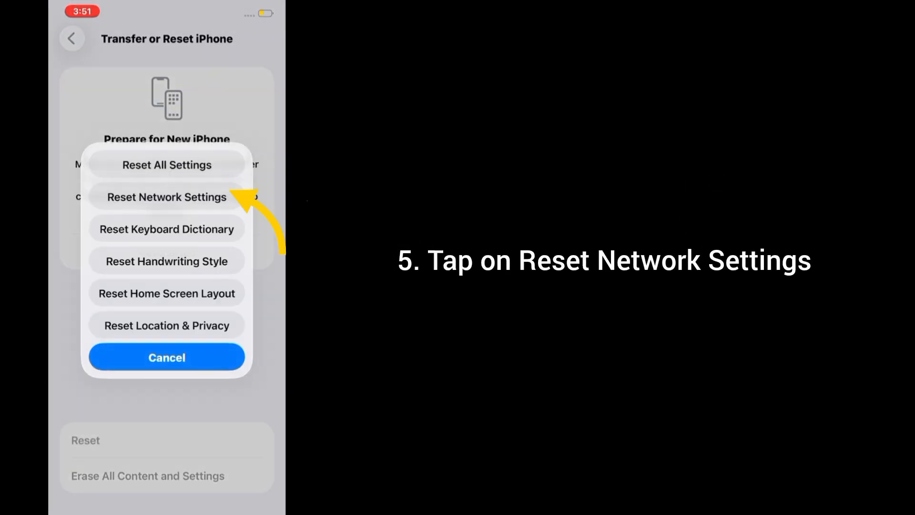
pyautogui.click(166, 196)
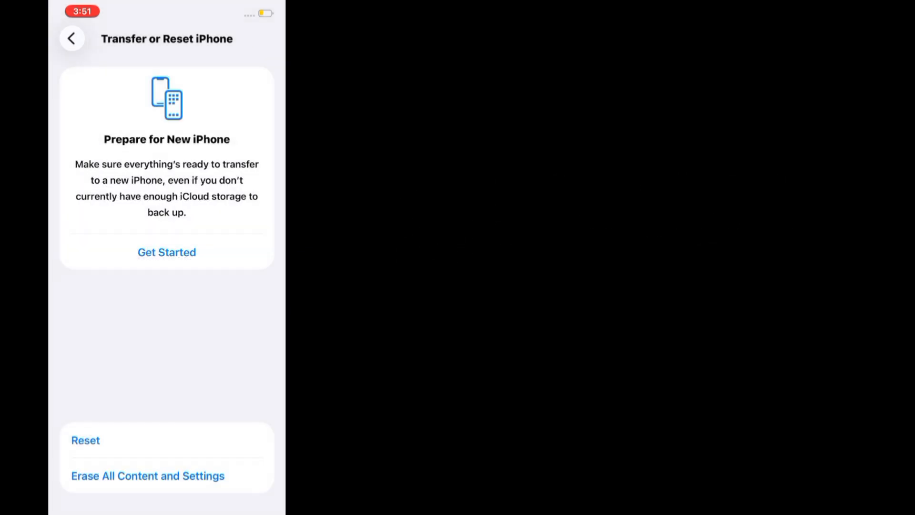